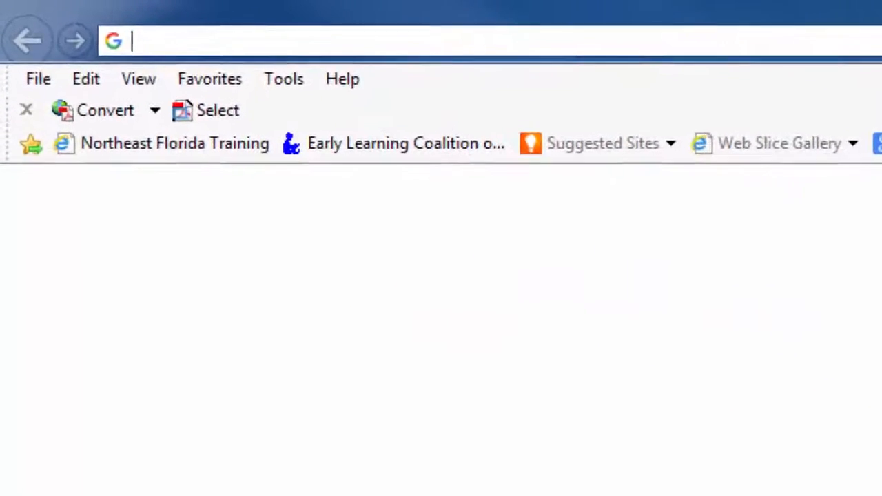
Step: Go to providers.elcduval.org in Internet Explorer
type("providers.elcd")
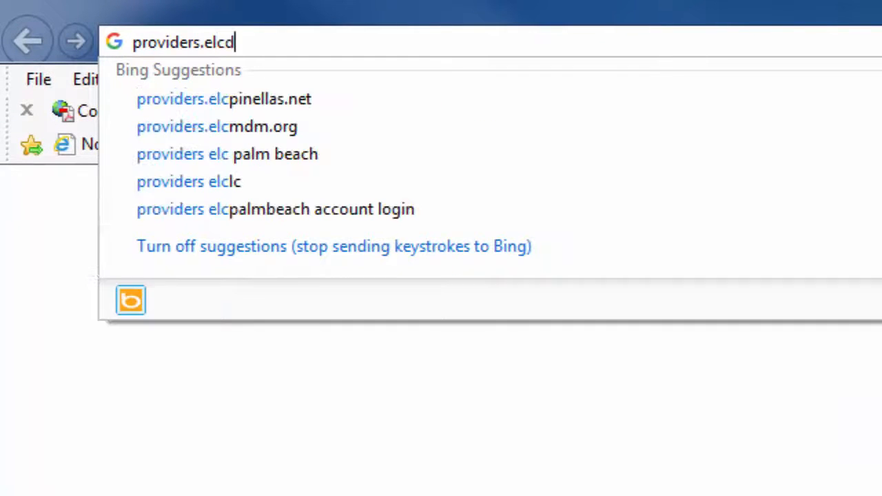
type("uval.org/Account/LogOn?ReturnUrl=%2f")
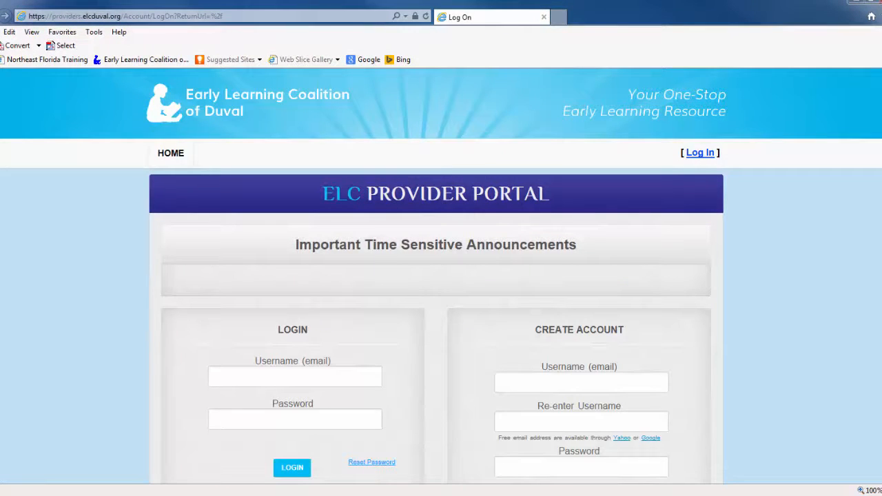
scroll("down", 3)
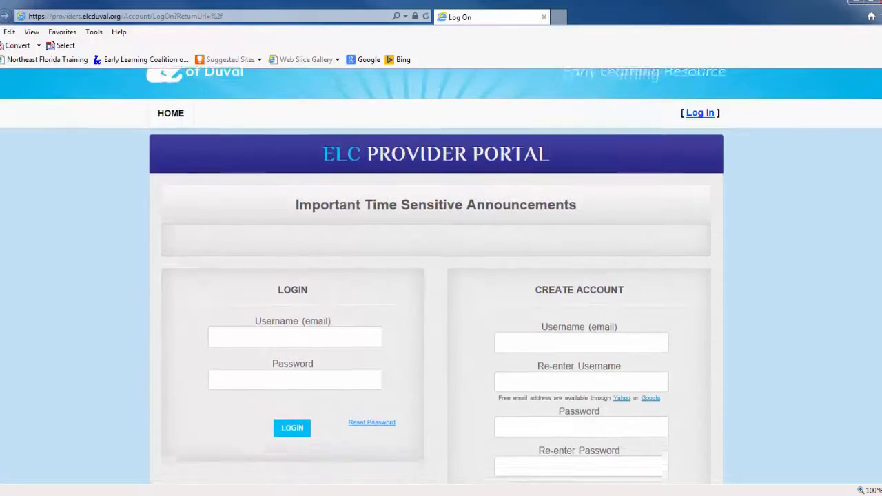
scroll("down", 3)
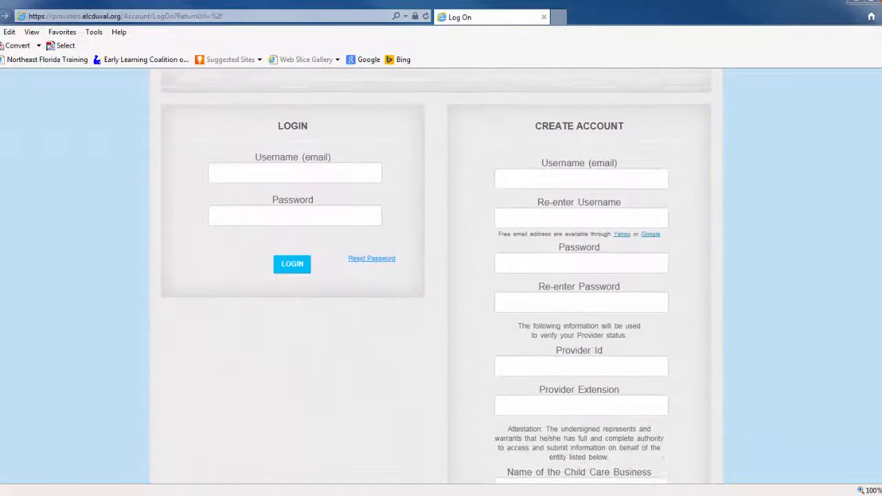
scroll("down", 3)
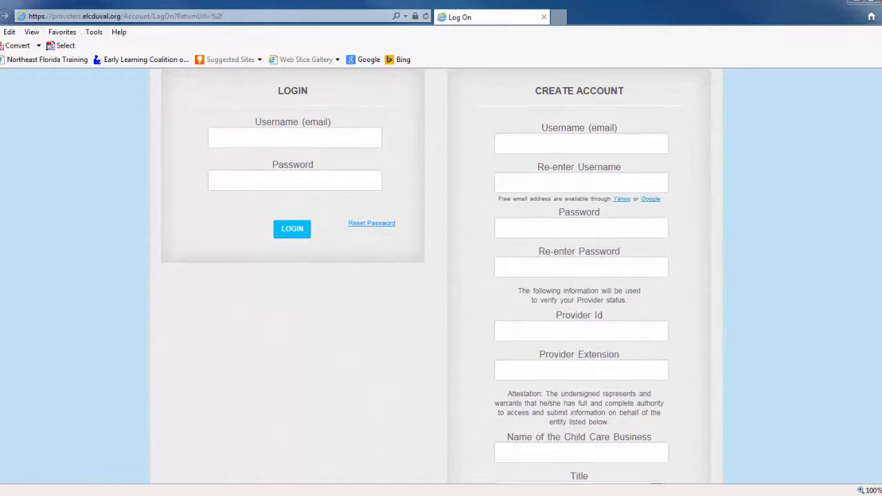
mouse_move(639, 144)
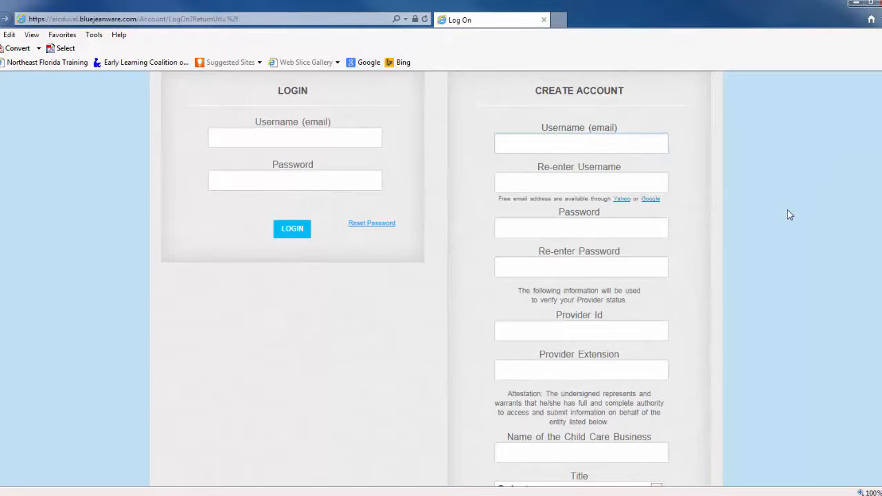
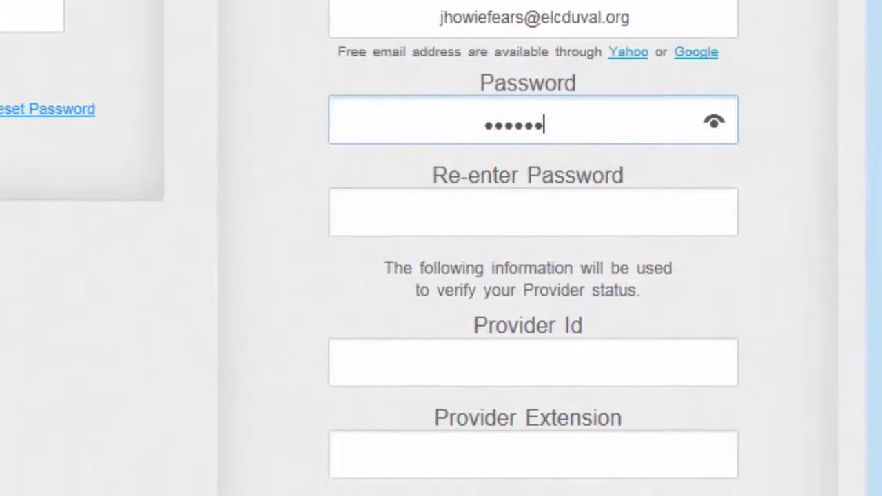
type("••••")
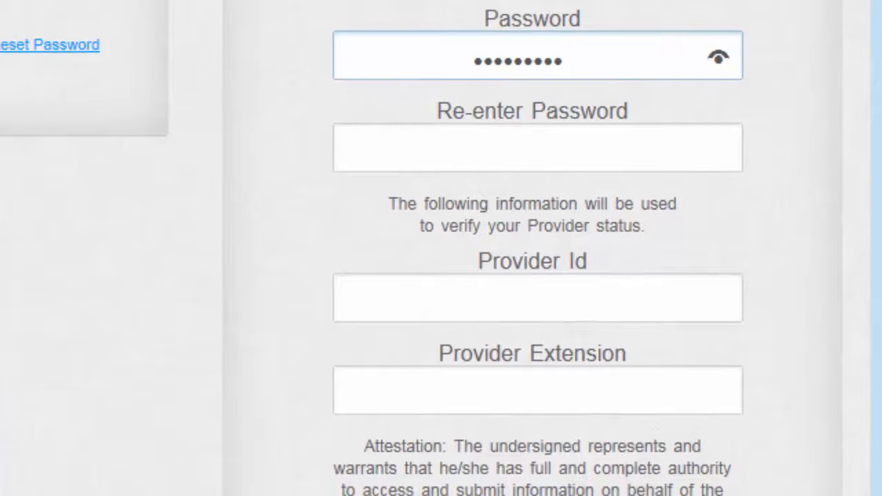
left_click(537, 147)
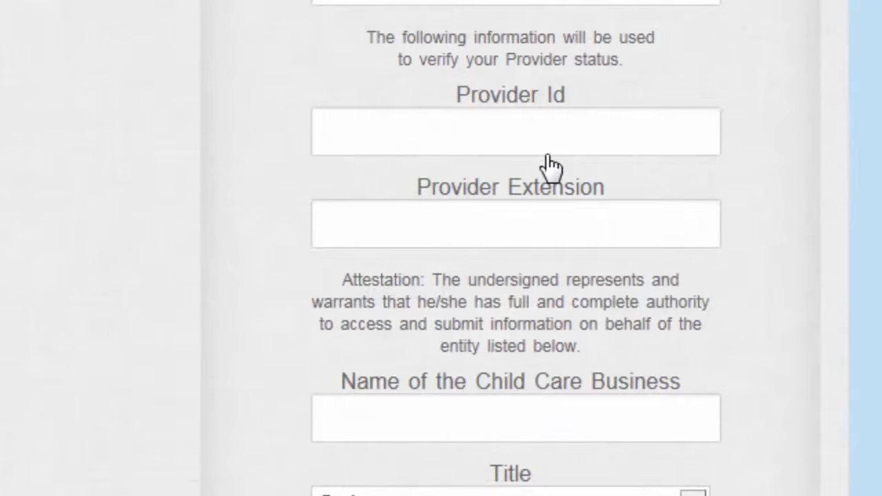
Step: Fill Provider Id 123456789 and Provider Extension 0
left_click(515, 132)
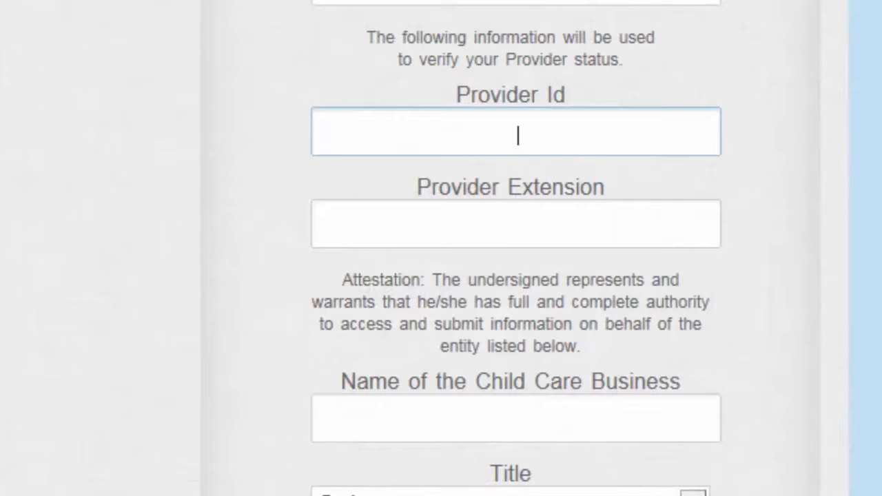
type("123456789")
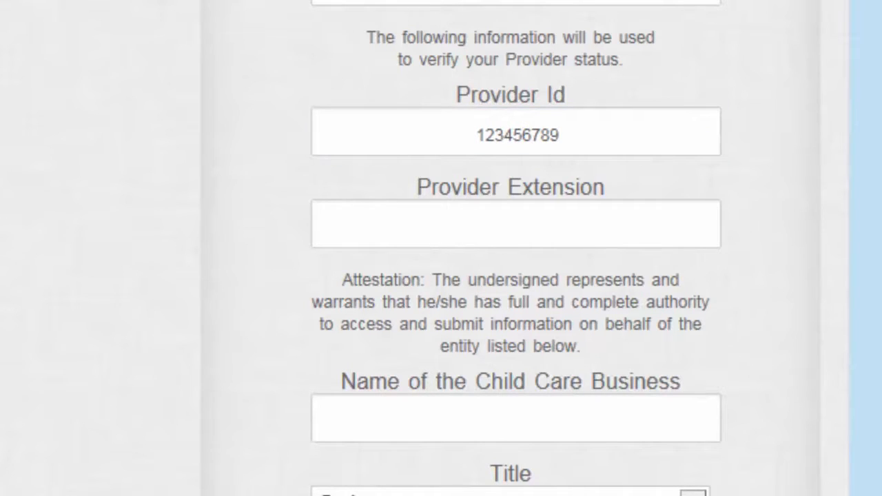
left_click(515, 224)
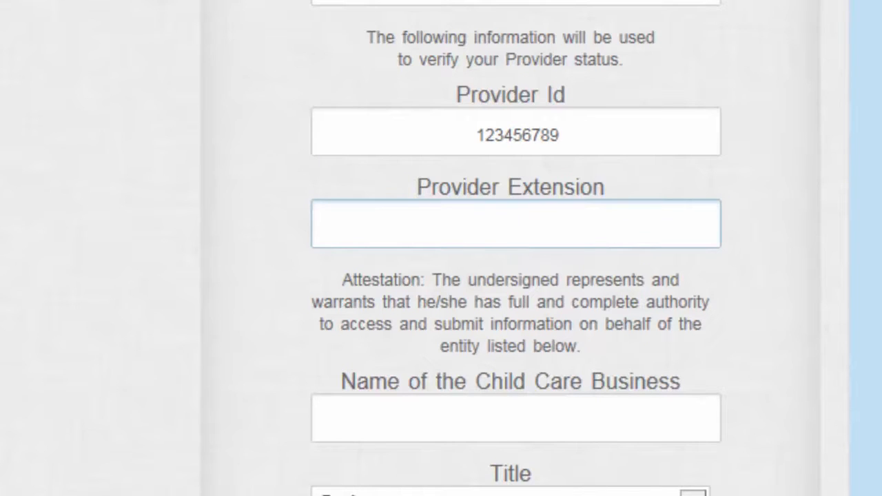
type("0")
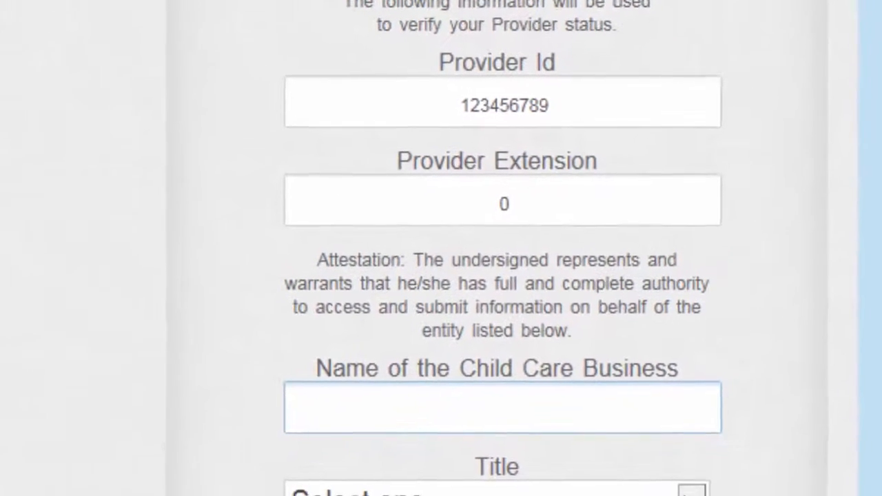
scroll("down", 3)
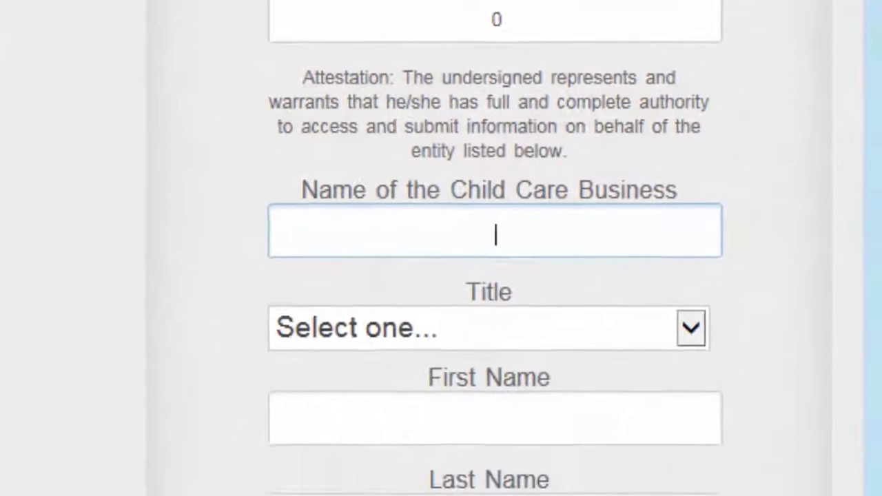
Step: Scroll through the business name, Authorized Representative title, contact name and phone fields
scroll("down", 3)
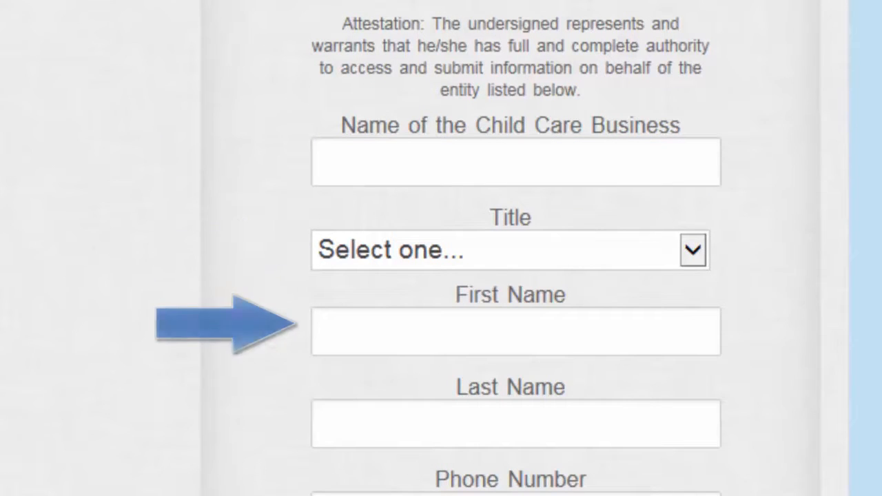
scroll("down", 3)
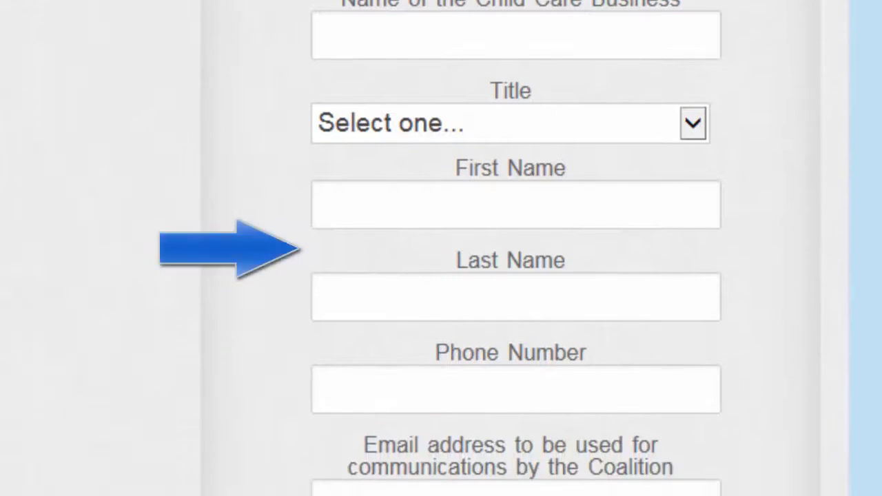
scroll("down", 3)
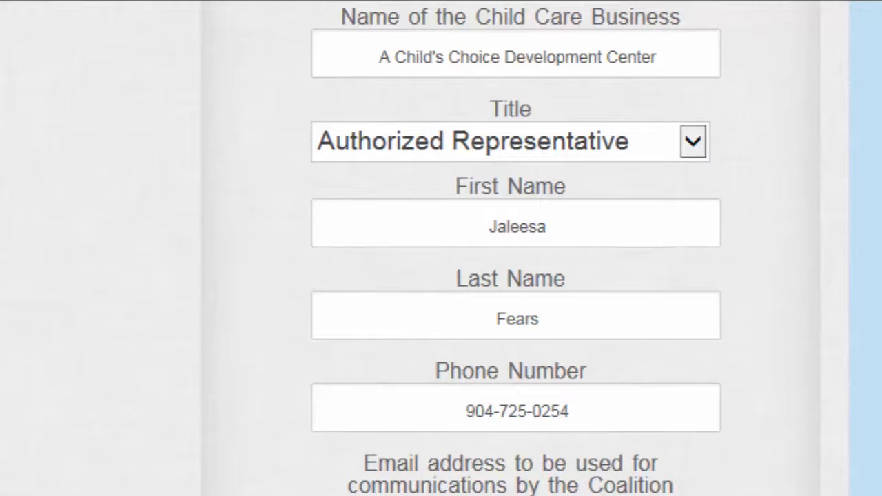
scroll("down", 3)
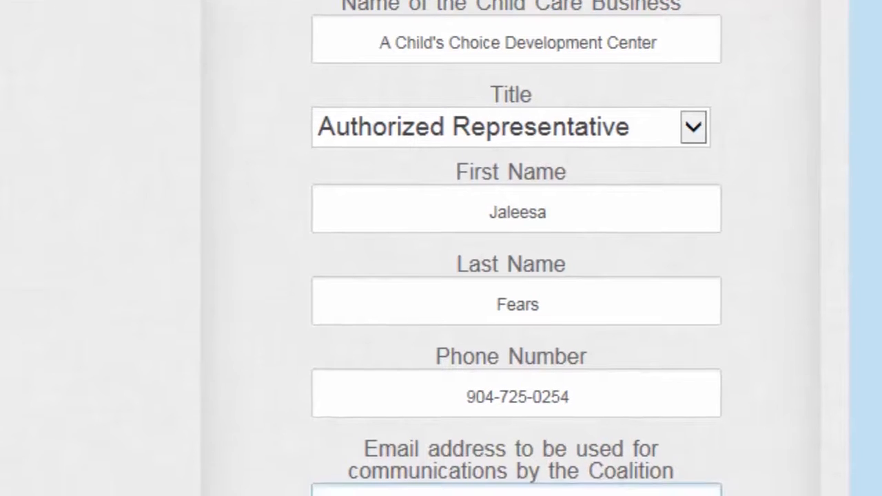
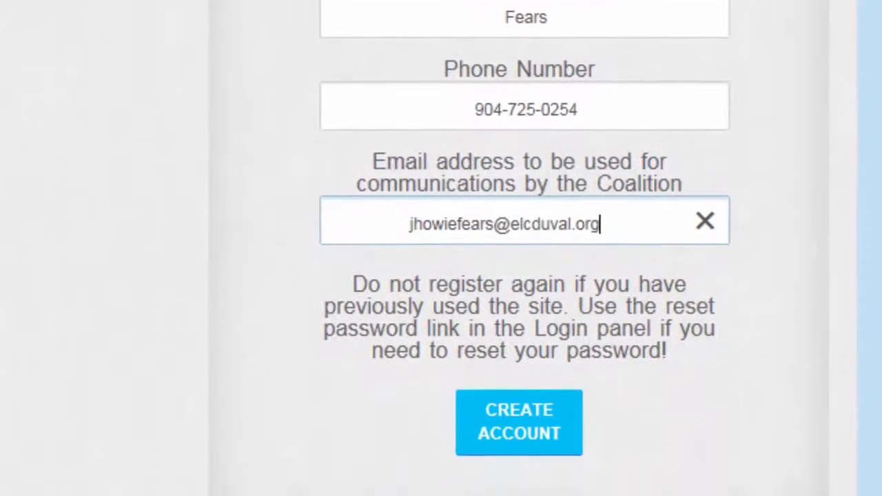
scroll("down", 3)
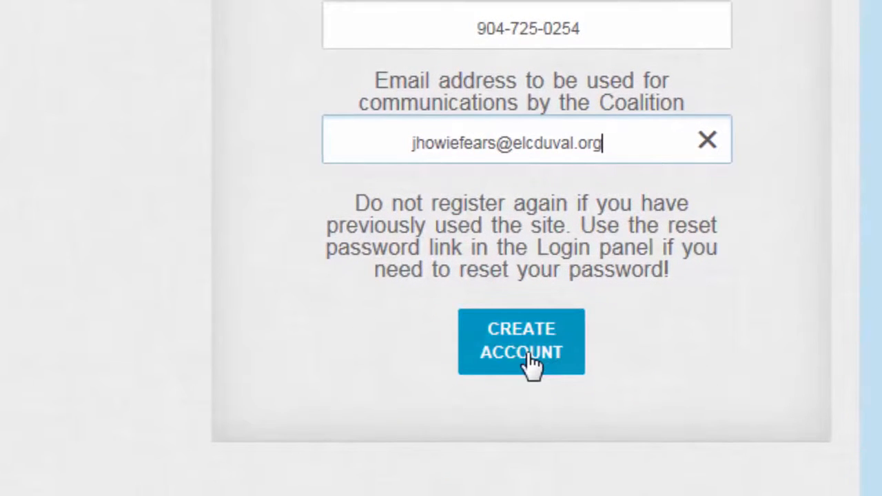
left_click(521, 341)
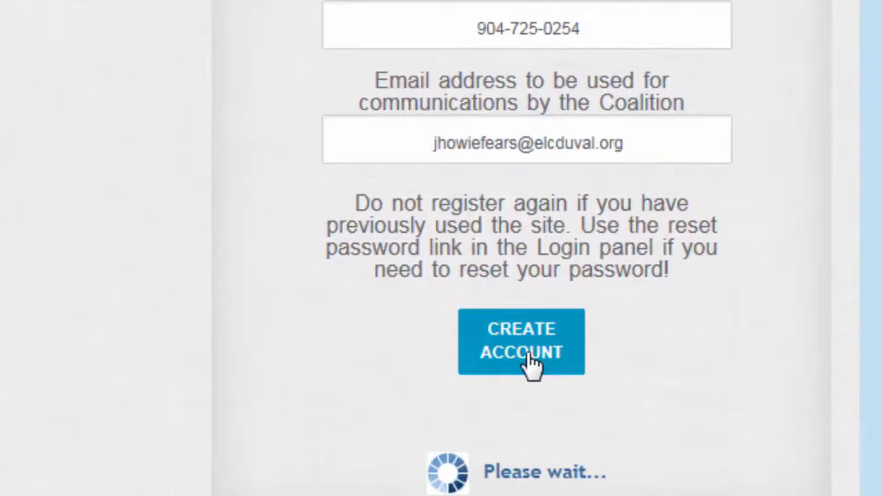
left_click(521, 342)
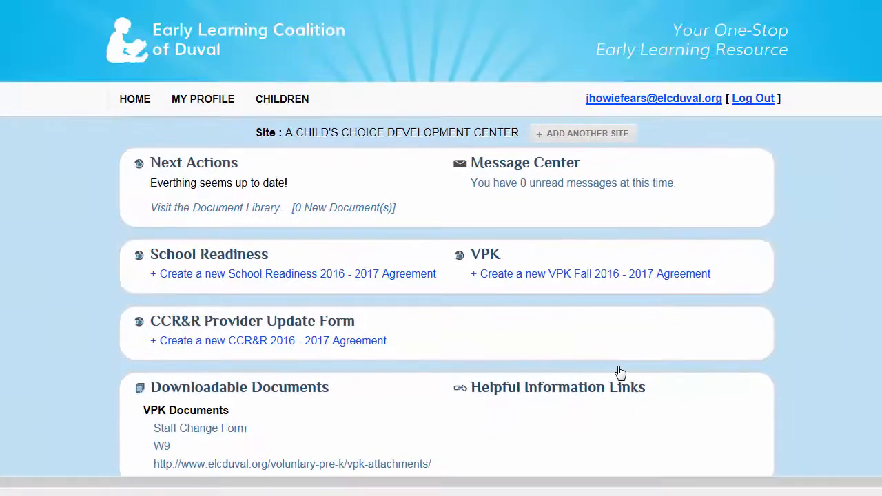